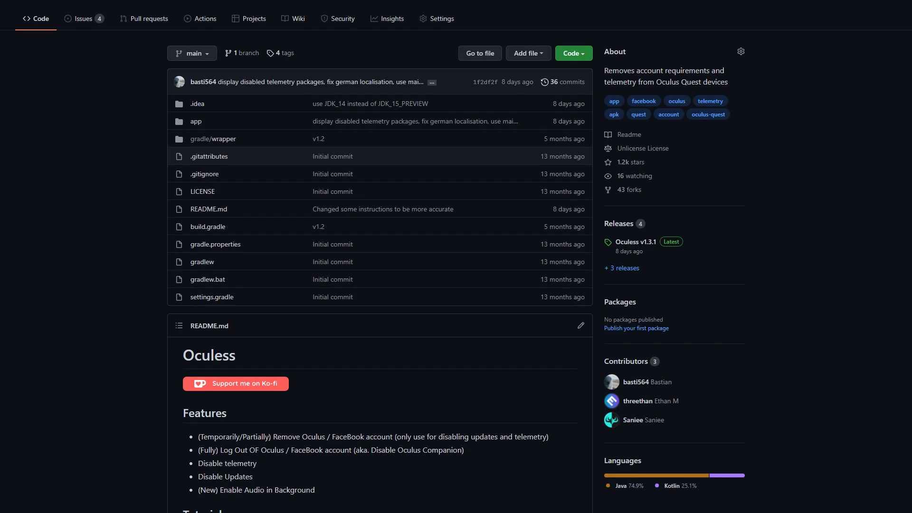
# Scroll the Oculess README down to its Features and account-logout Tutorial sections
pyautogui.scroll(-3)
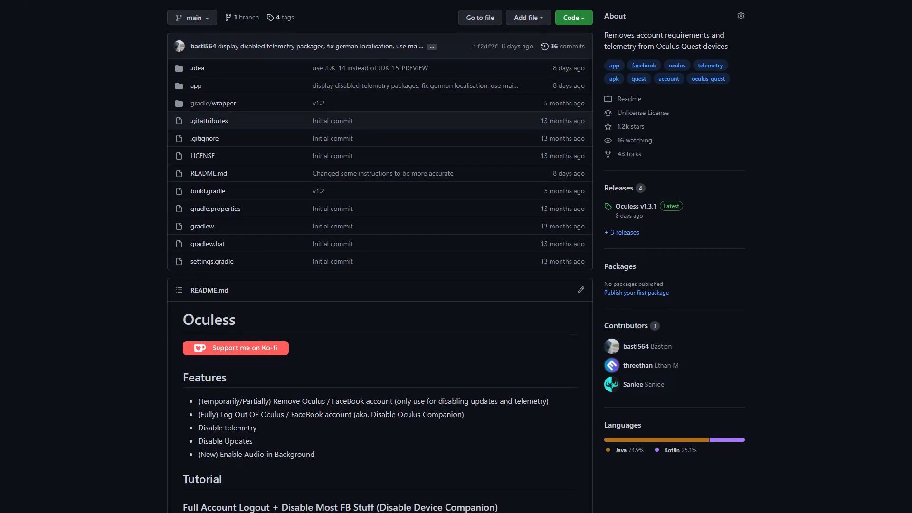
pyautogui.scroll(-3)
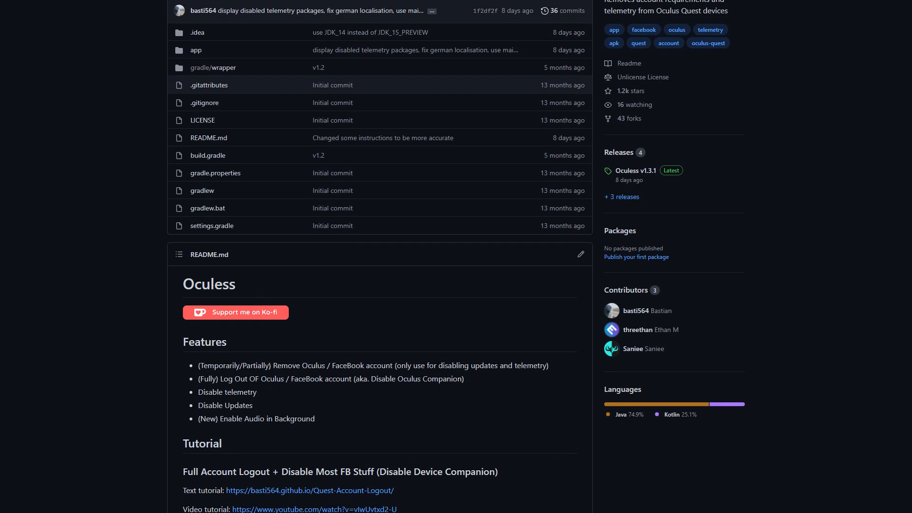
pyautogui.scroll(-3)
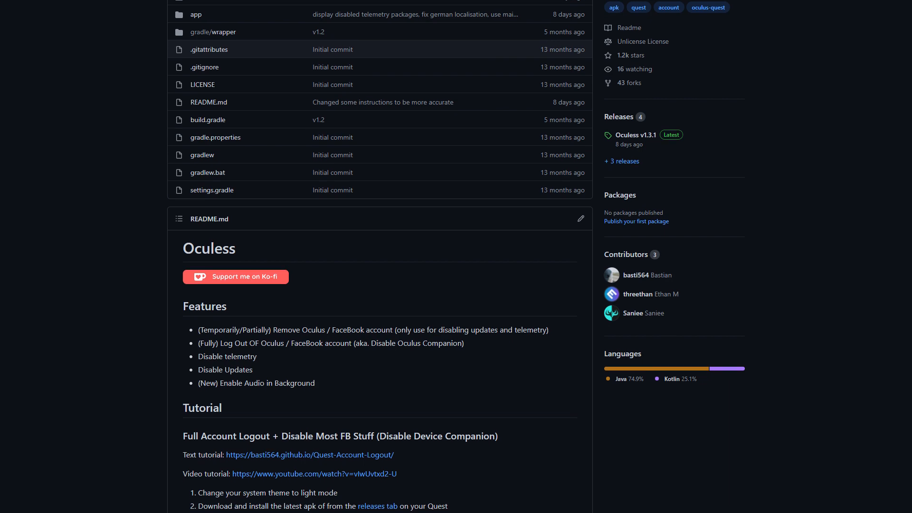
pyautogui.scroll(-3)
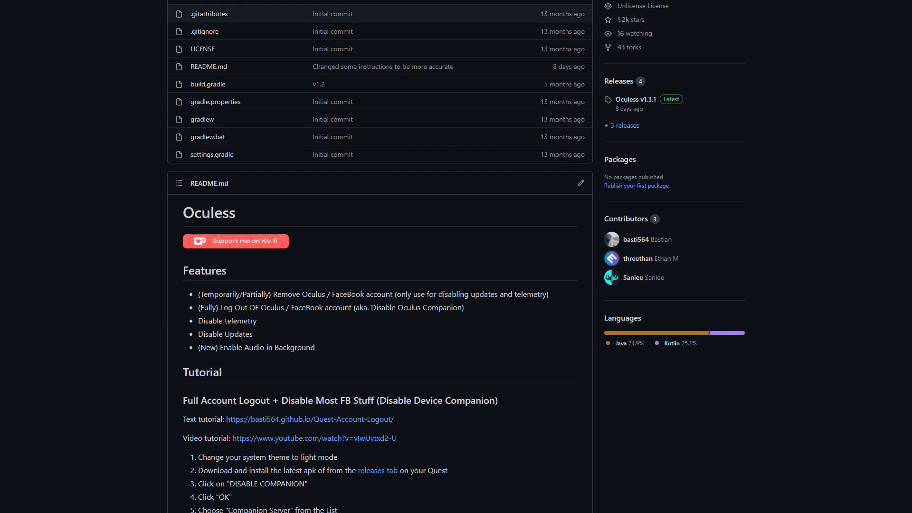
pyautogui.scroll(-3)
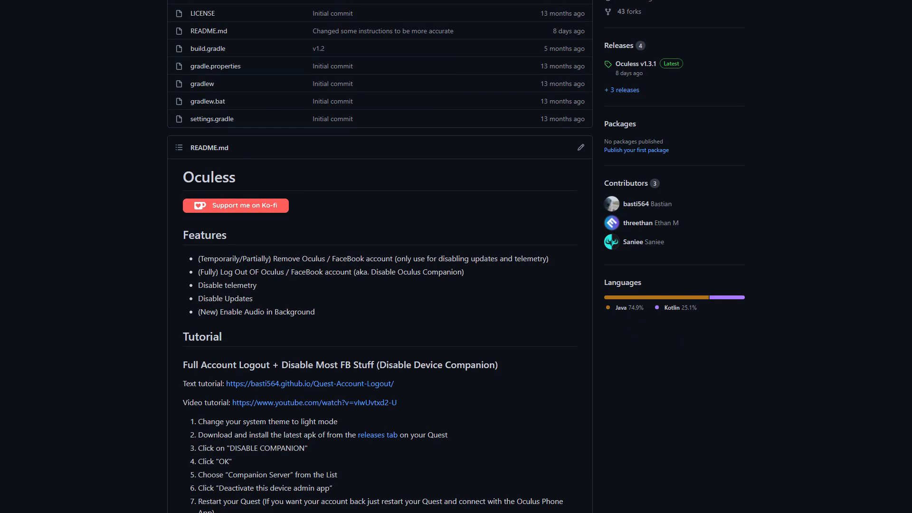
pyautogui.click(328, 316)
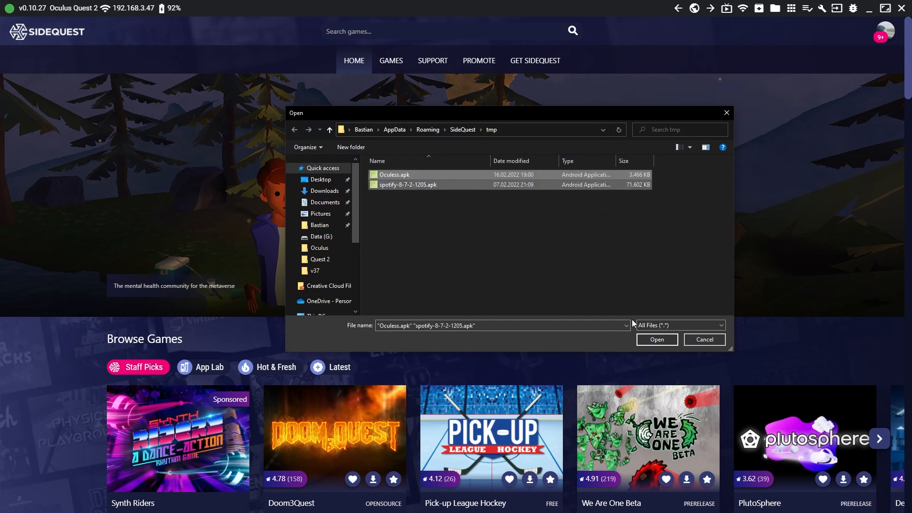
# Confirm installing the selected Oculess.apk and Spotify APK onto the Quest 2
pyautogui.click(657, 339)
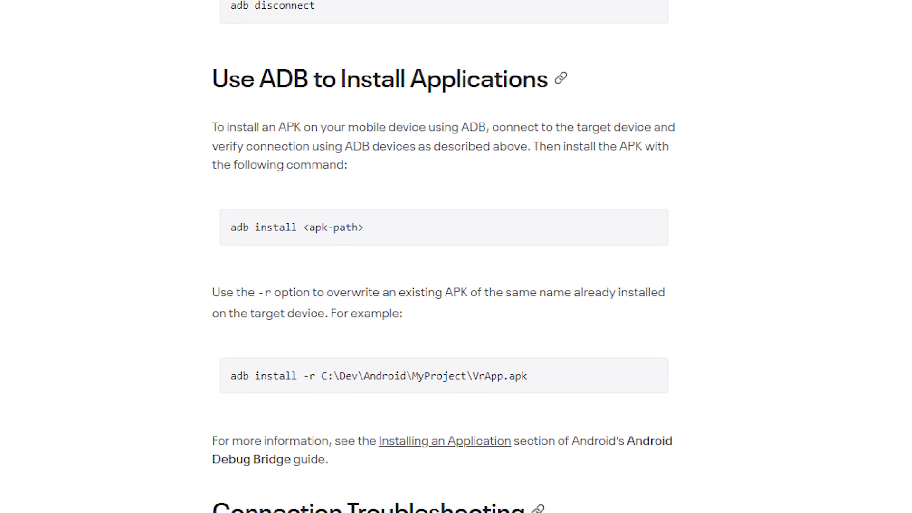
# Scroll through the Bugjaeger Mobile ADB description on Google Play
pyautogui.scroll(-3)
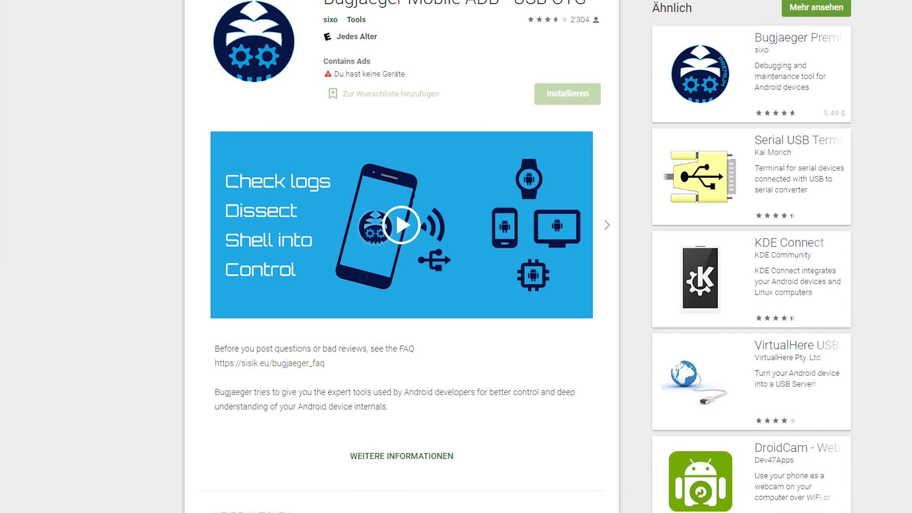
pyautogui.scroll(-3)
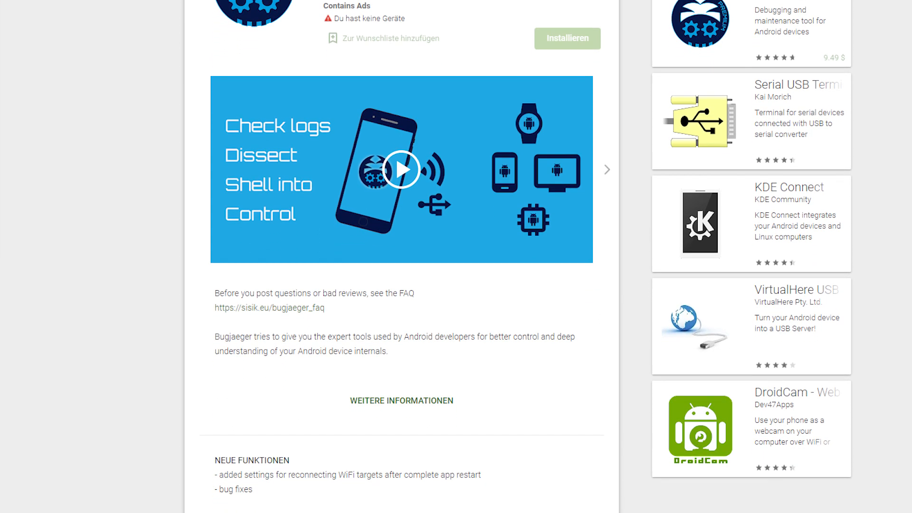
pyautogui.scroll(-3)
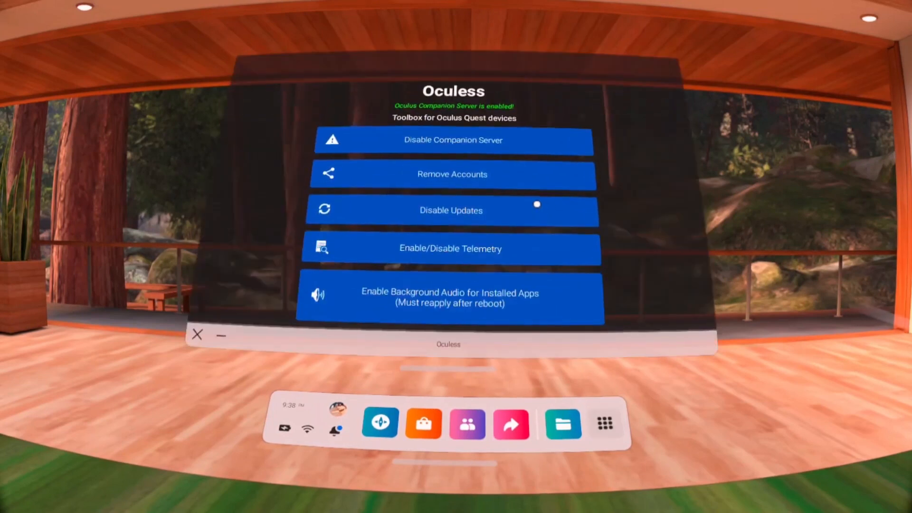
# Use Oculess Remove Accounts, accept the warning, and confirm deleting the Oculus account
pyautogui.click(452, 174)
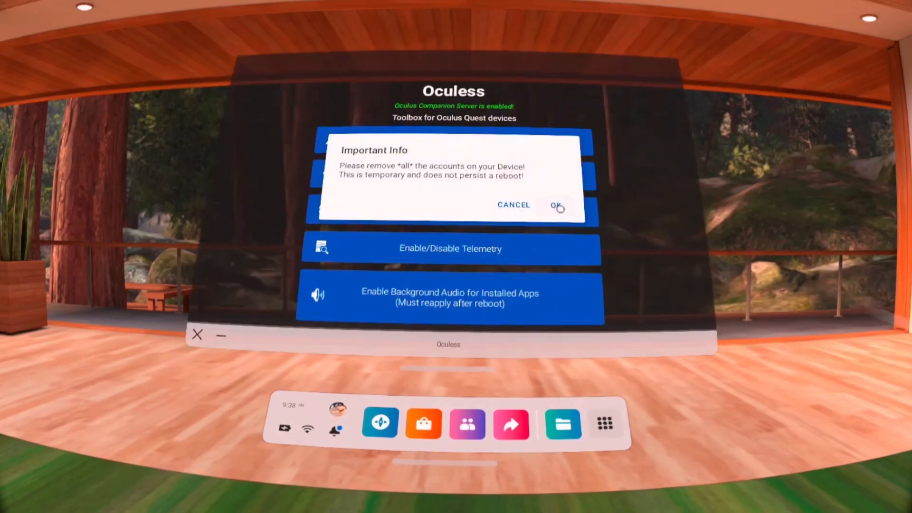
pyautogui.click(558, 206)
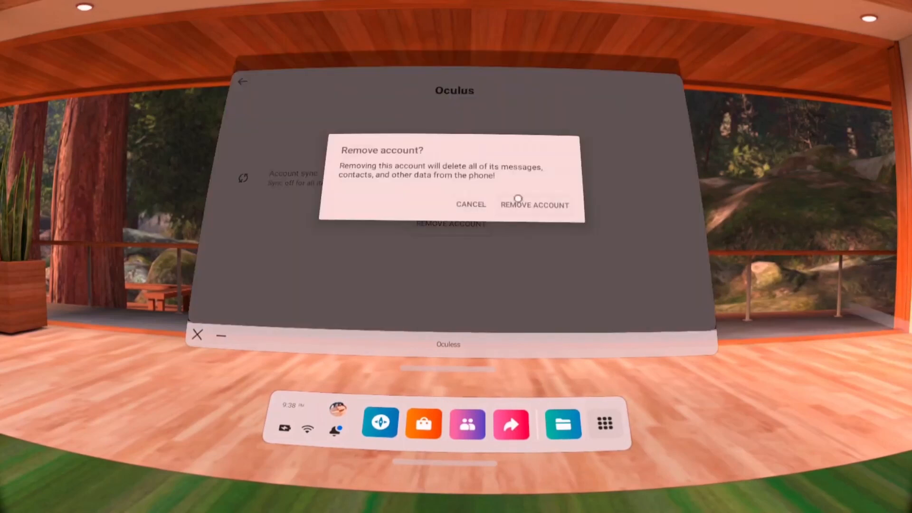
pyautogui.click(534, 202)
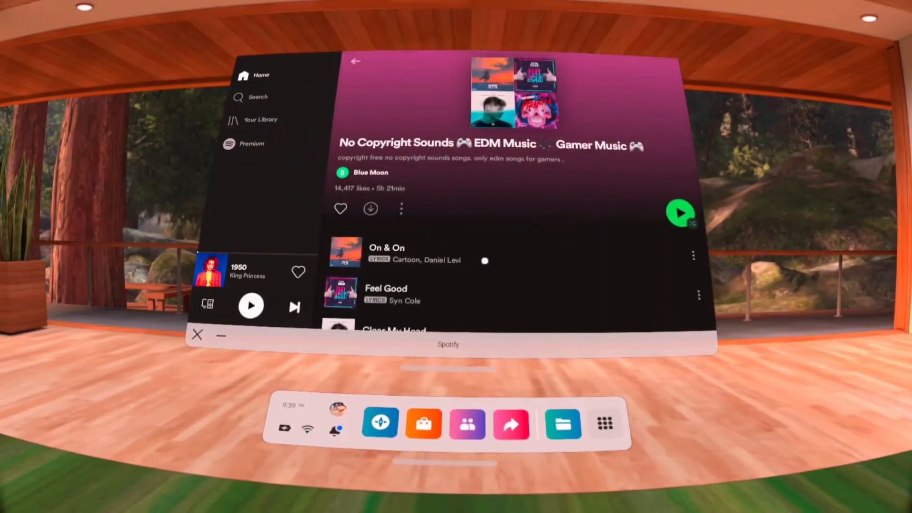
# Play On & On in Spotify, minimize its window, and open the App Library
pyautogui.click(385, 250)
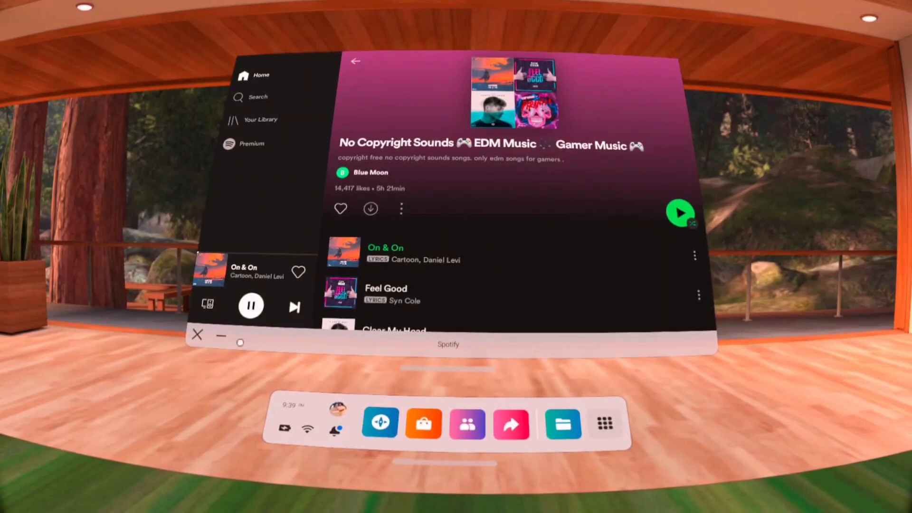
pyautogui.click(197, 335)
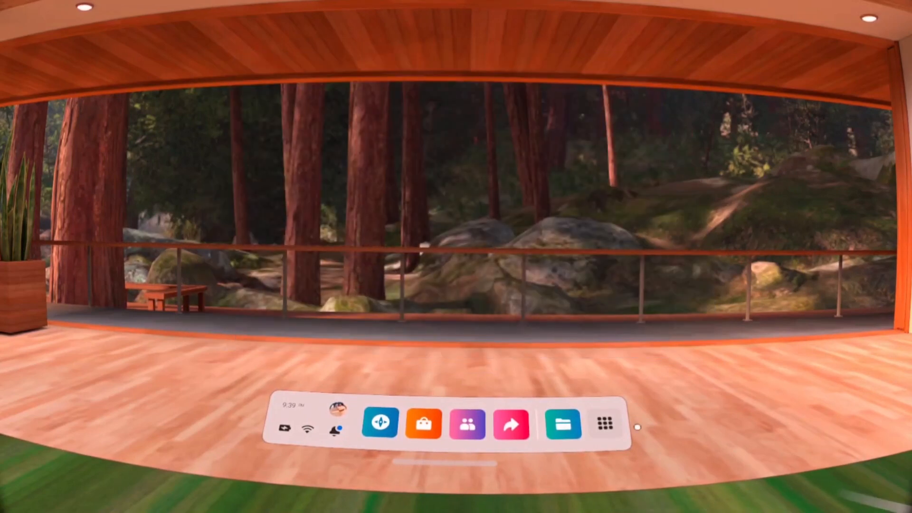
pyautogui.click(605, 425)
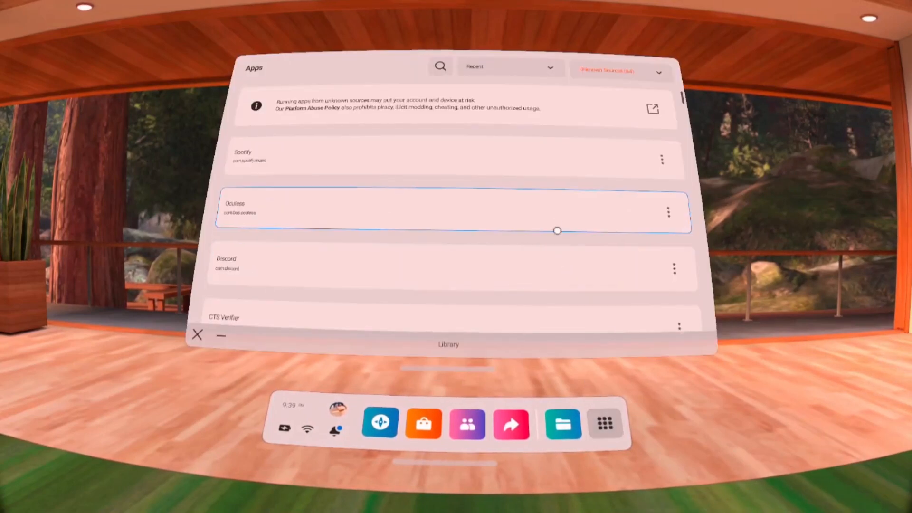